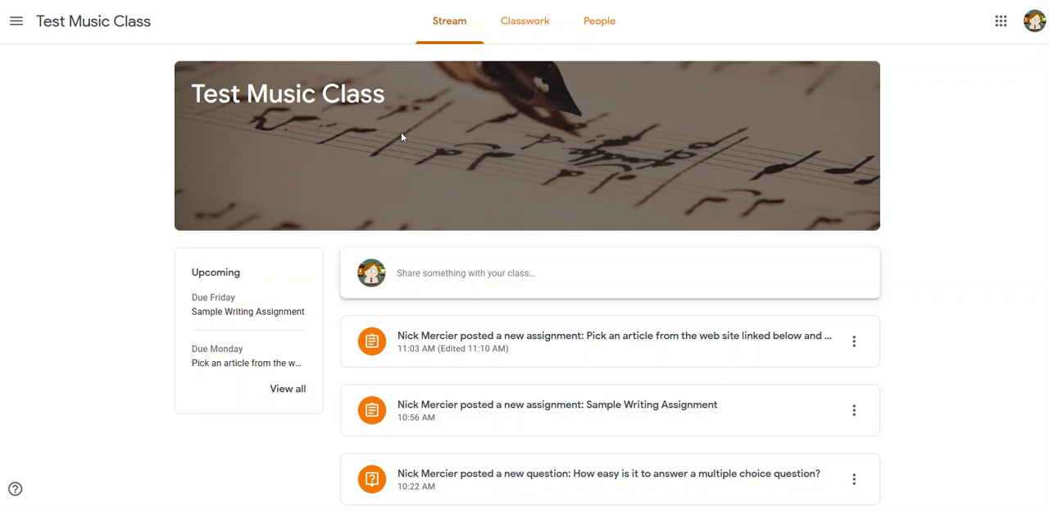
{"action": "mouse_move", "coordinate": [398, 154]}
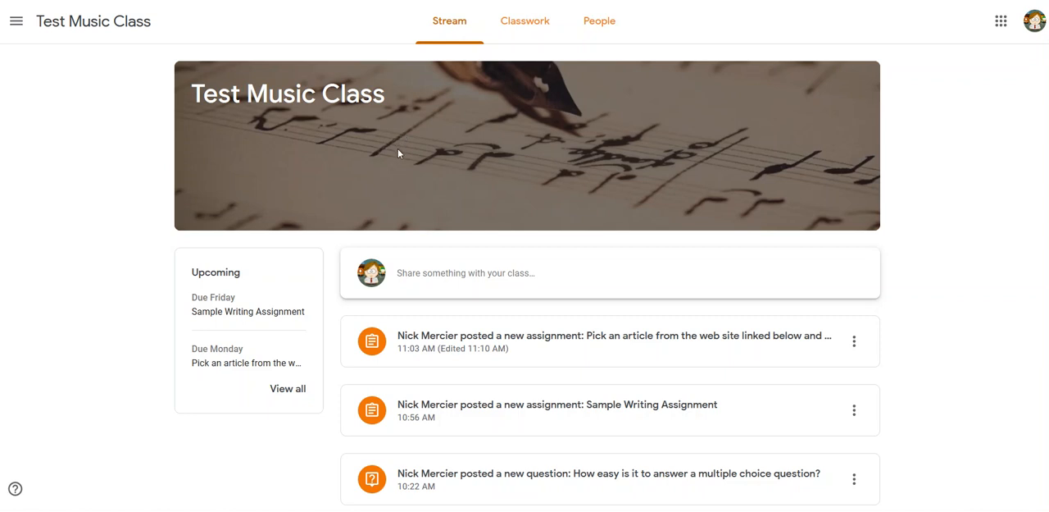
{"action": "mouse_move", "coordinate": [452, 127]}
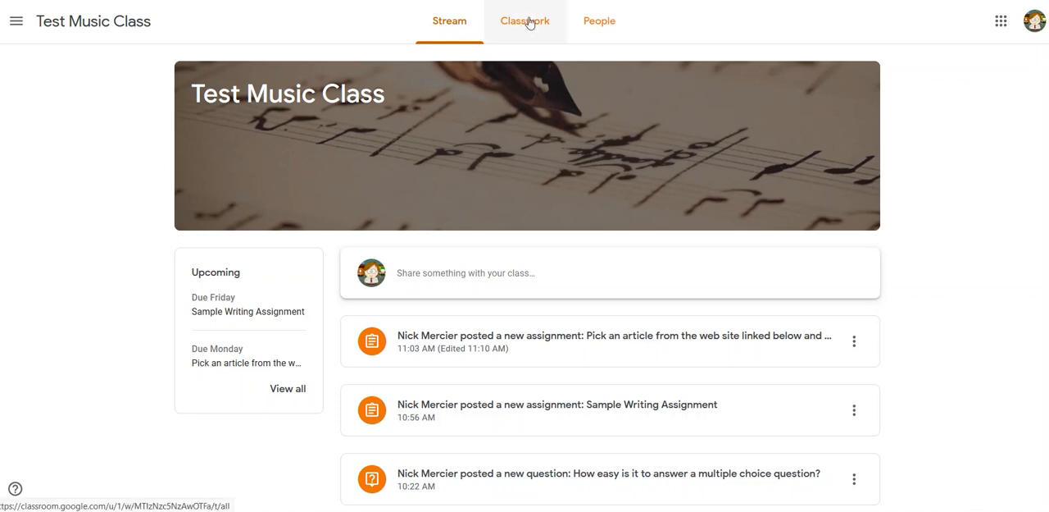
Show the Classwork list and re-expand the Sample Writing Assignment card with its description and 8-point rubric
{"action": "left_click", "coordinate": [524, 21]}
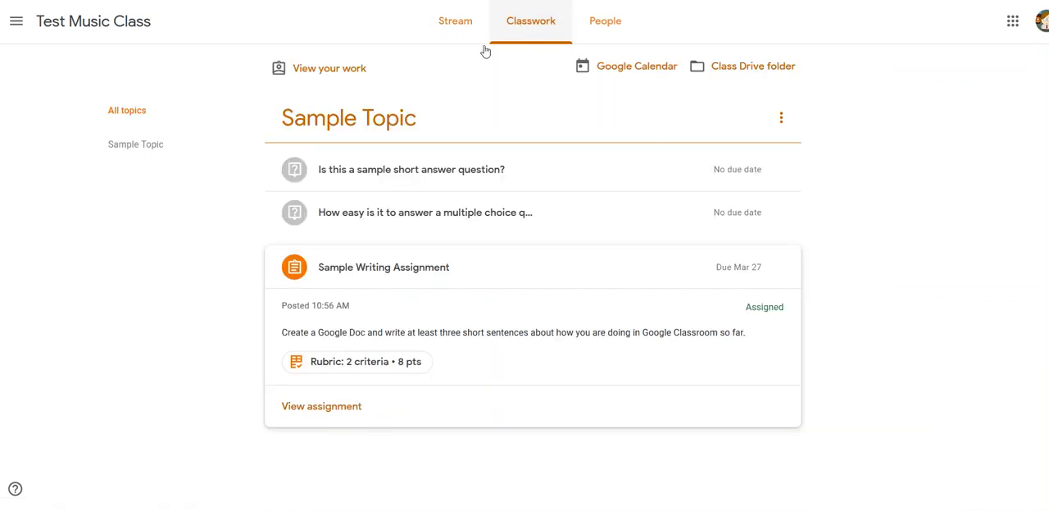
{"action": "left_click", "coordinate": [383, 265]}
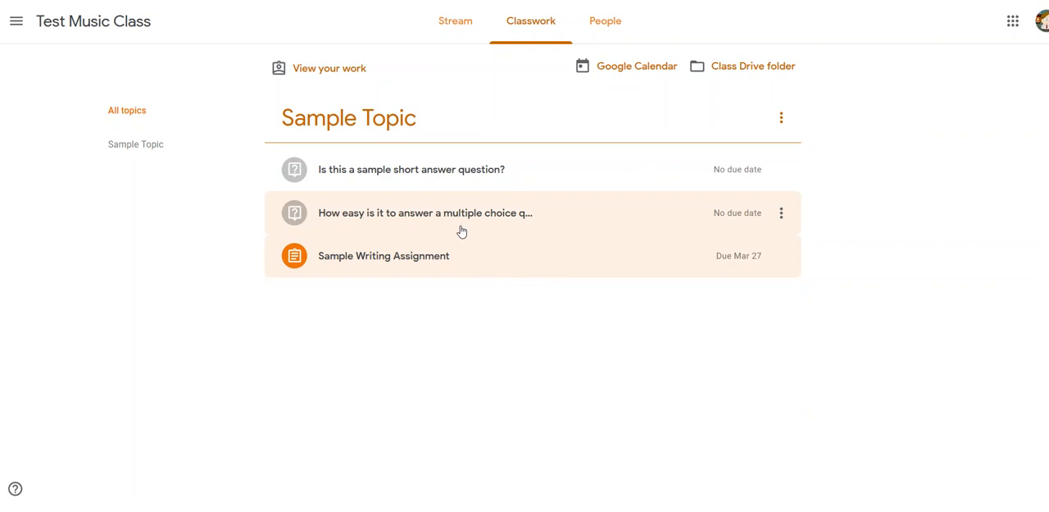
{"action": "left_click", "coordinate": [384, 256]}
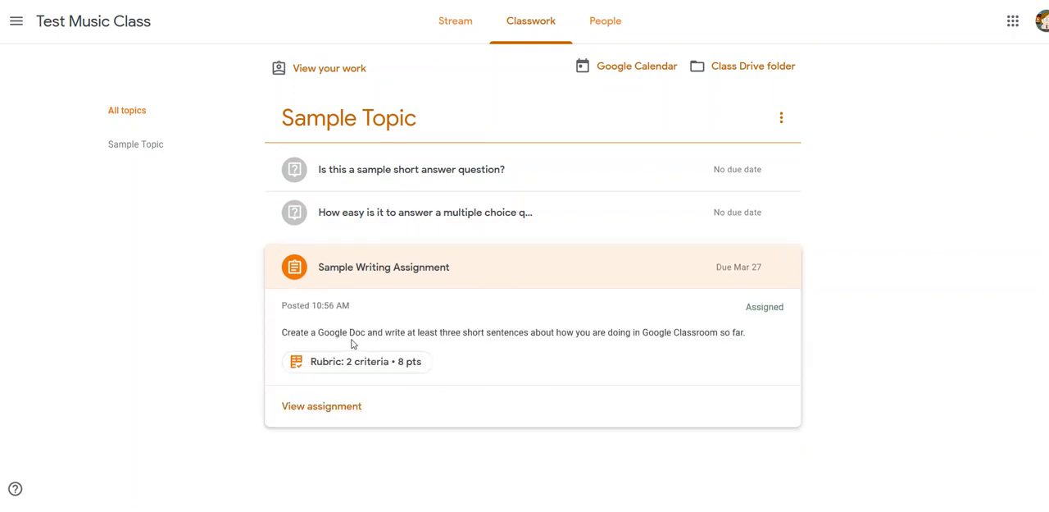
{"action": "mouse_move", "coordinate": [706, 343]}
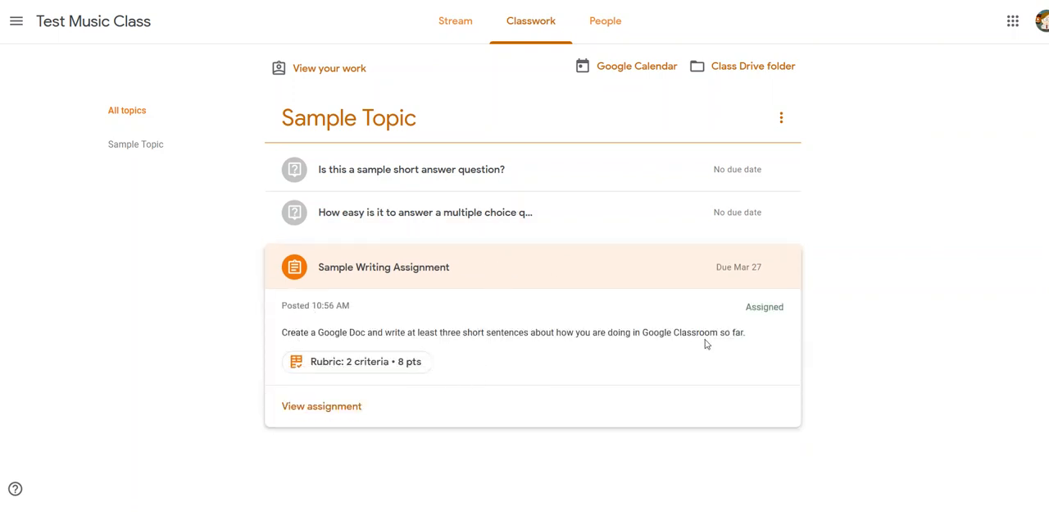
View the Sample Writing Assignment's full page with its Spelling and Grammar and Sentences criteria
{"action": "left_click", "coordinate": [322, 405]}
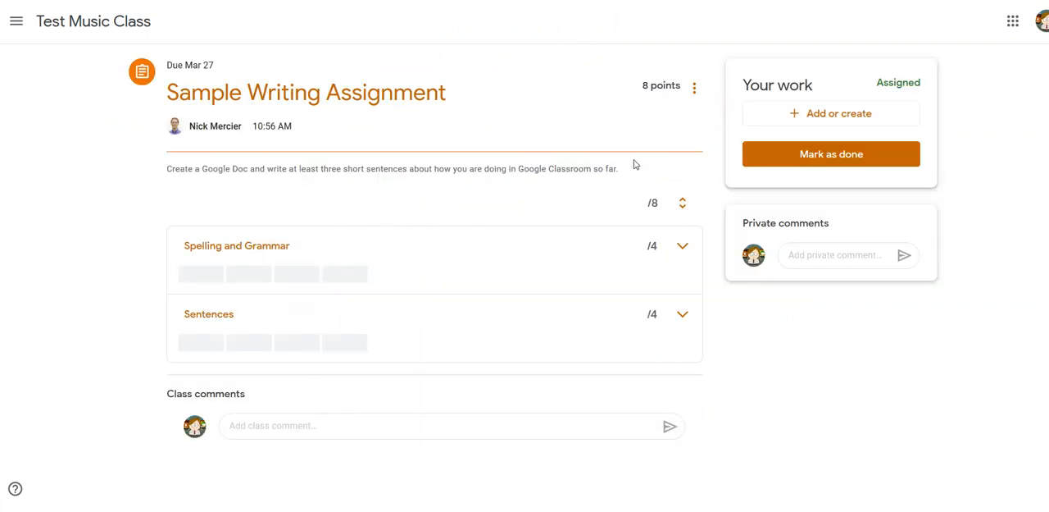
{"action": "mouse_move", "coordinate": [675, 267]}
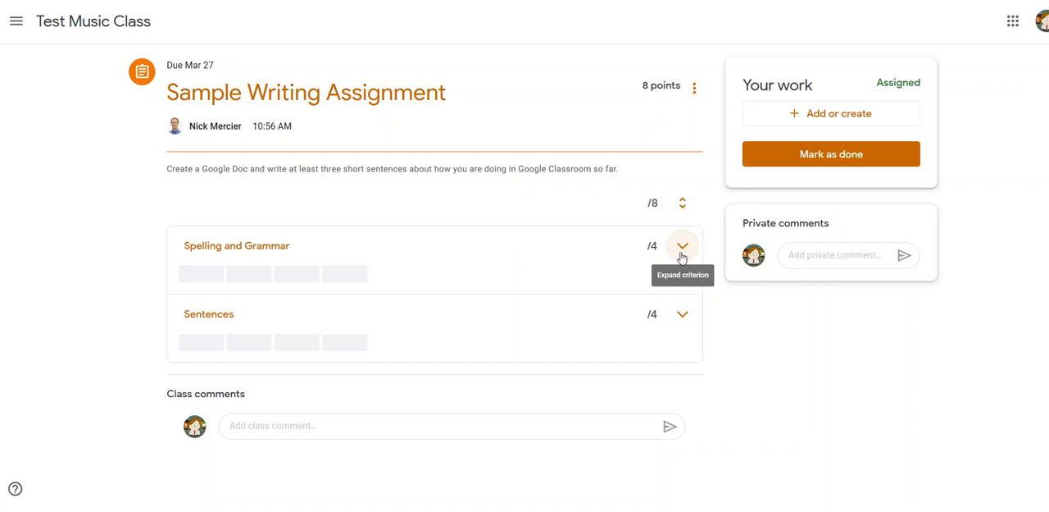
Reveal the Spelling and Grammar rating levels, then fold that criterion back up
{"action": "left_click", "coordinate": [682, 245]}
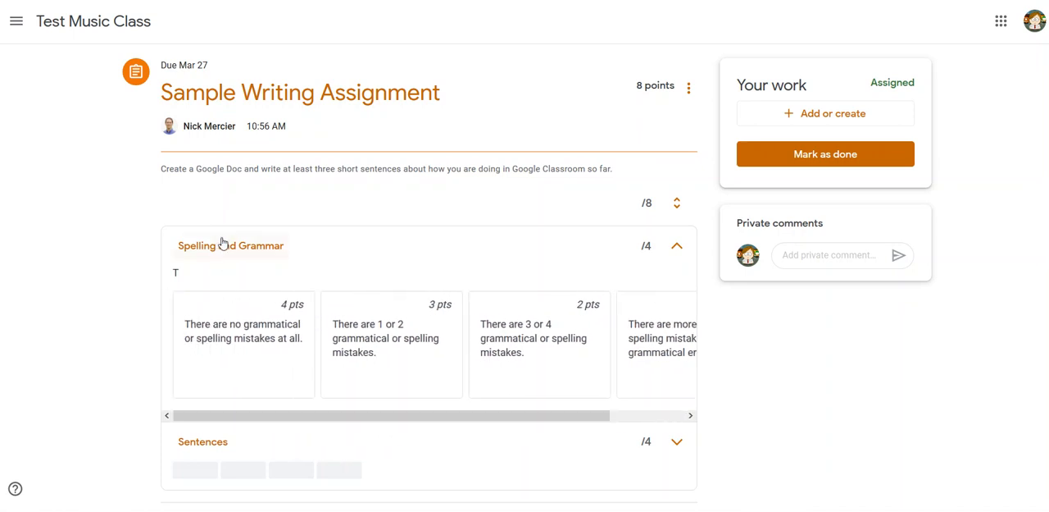
{"action": "mouse_move", "coordinate": [238, 410]}
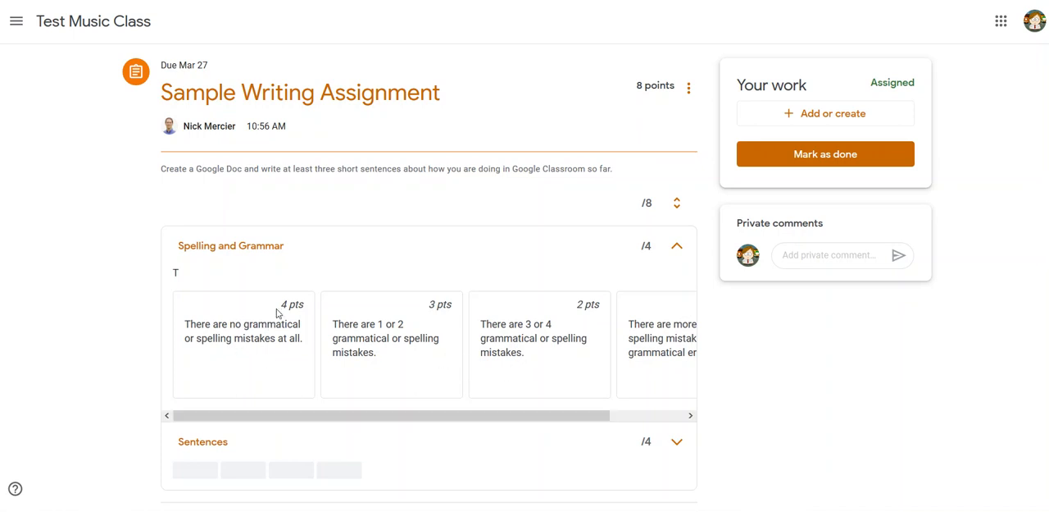
{"action": "mouse_move", "coordinate": [423, 286]}
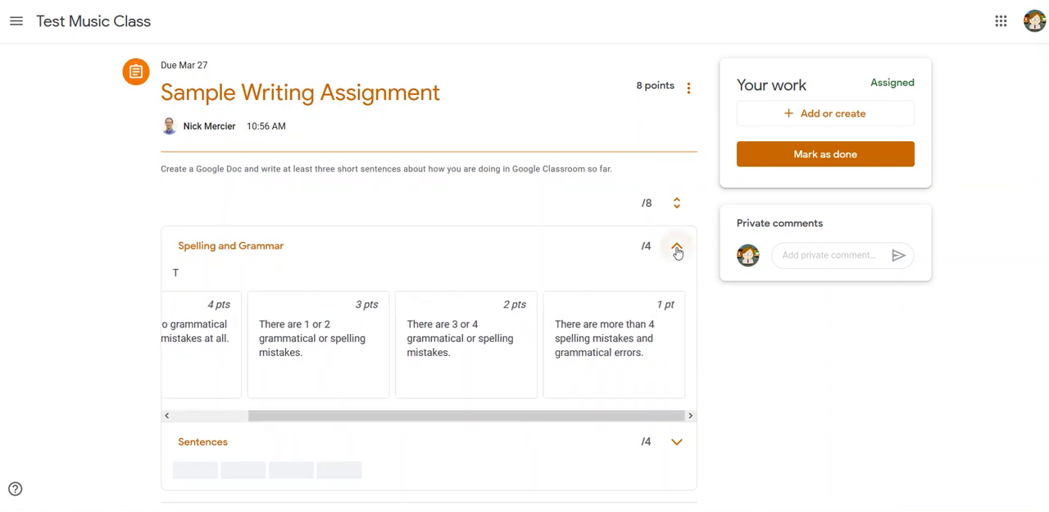
{"action": "left_click", "coordinate": [677, 246]}
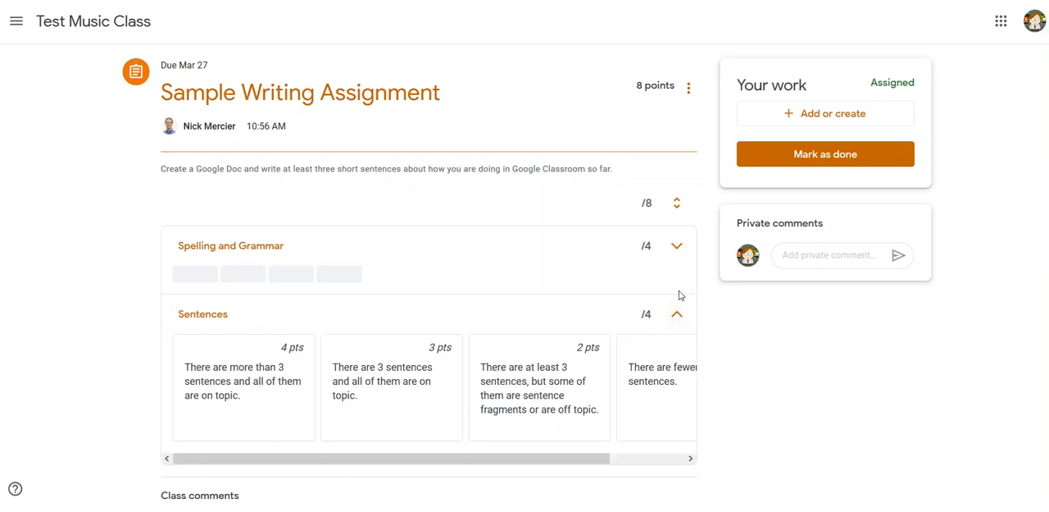
{"action": "left_click", "coordinate": [677, 313]}
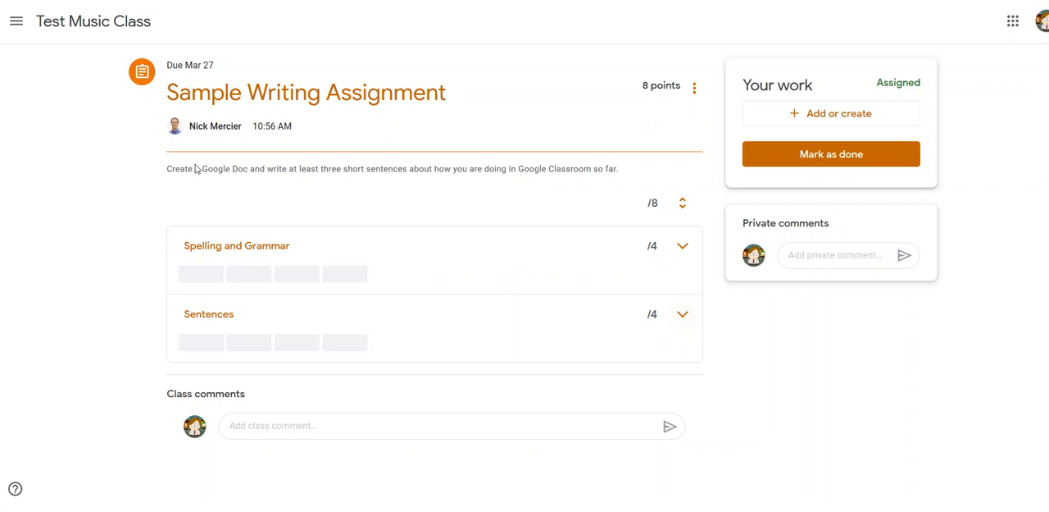
{"action": "mouse_move", "coordinate": [413, 115]}
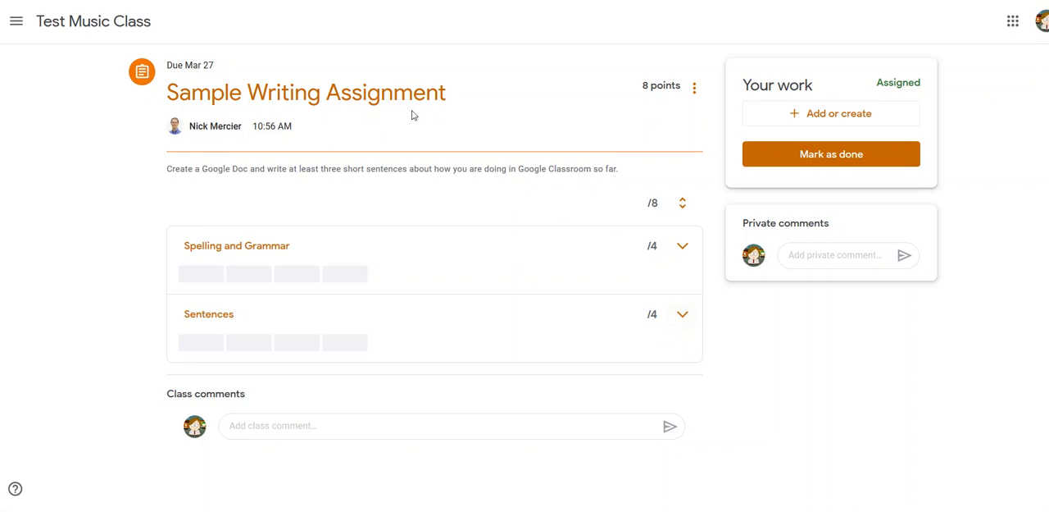
{"action": "mouse_move", "coordinate": [172, 179]}
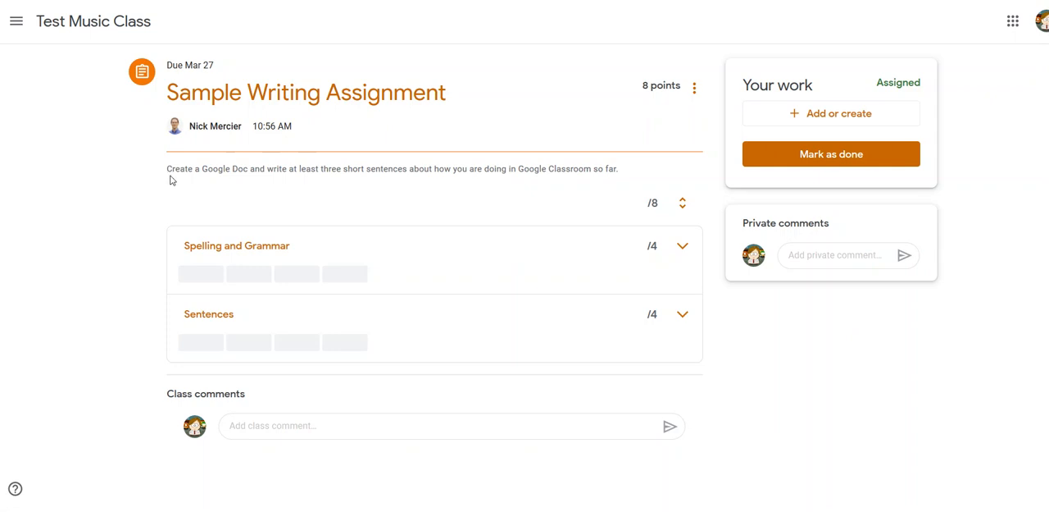
{"action": "mouse_move", "coordinate": [317, 180]}
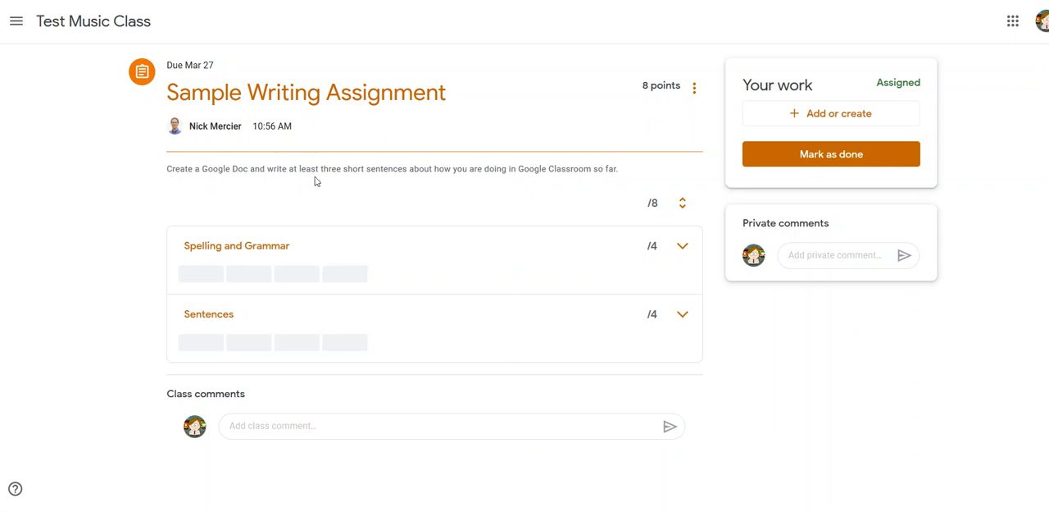
{"action": "mouse_move", "coordinate": [496, 180]}
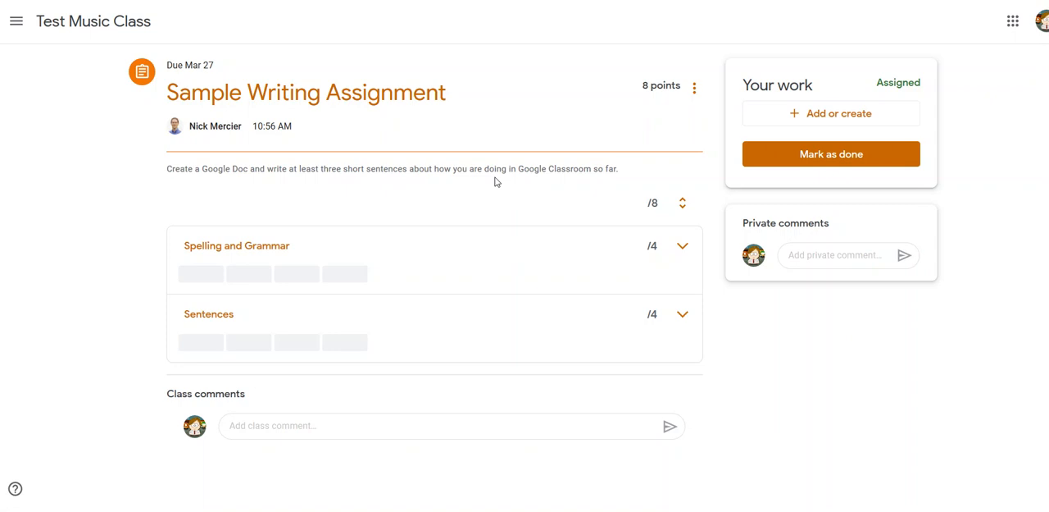
{"action": "mouse_move", "coordinate": [654, 161]}
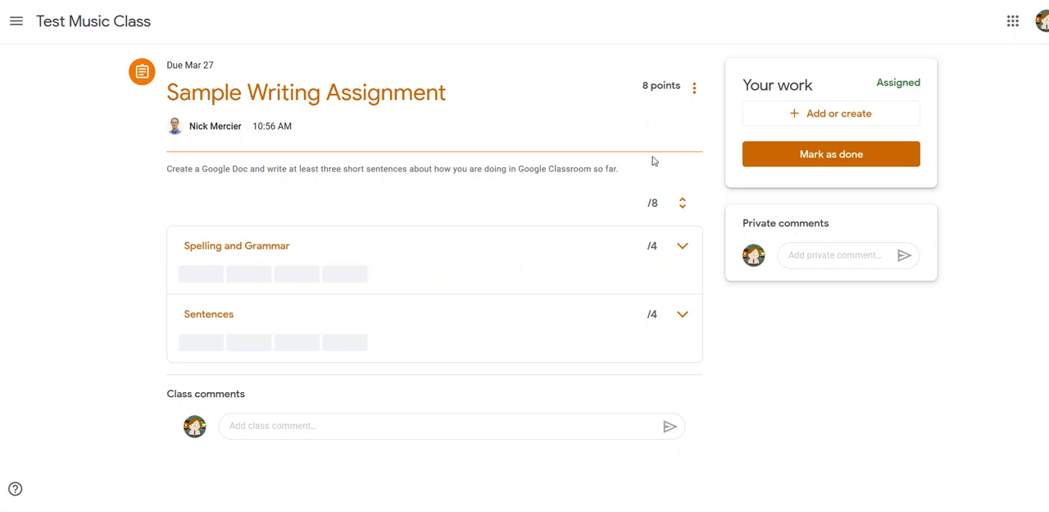
{"action": "mouse_move", "coordinate": [838, 113]}
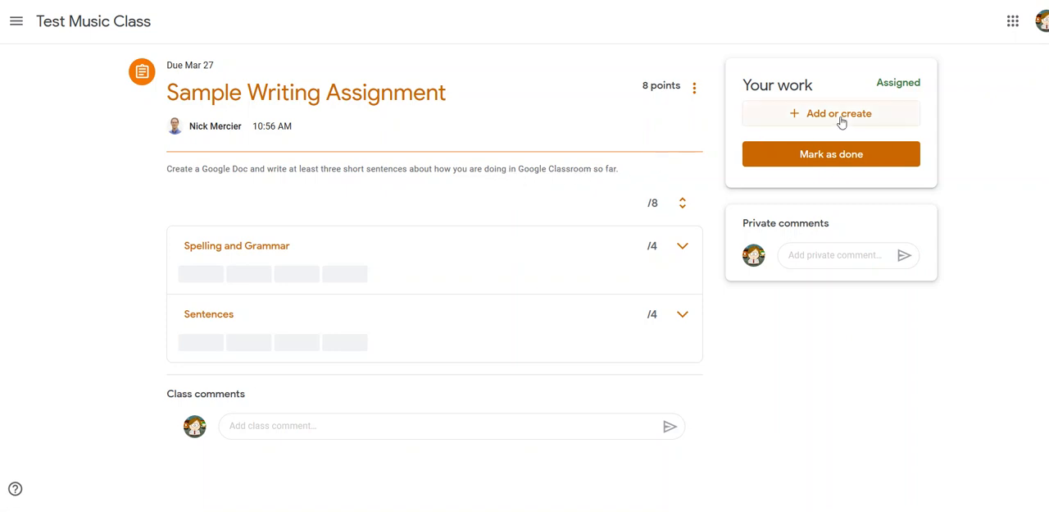
Bring up the 'Add or create' menu listing Drive, Link, File and new Docs, Slides, Sheets, Drawings
{"action": "left_click", "coordinate": [829, 113]}
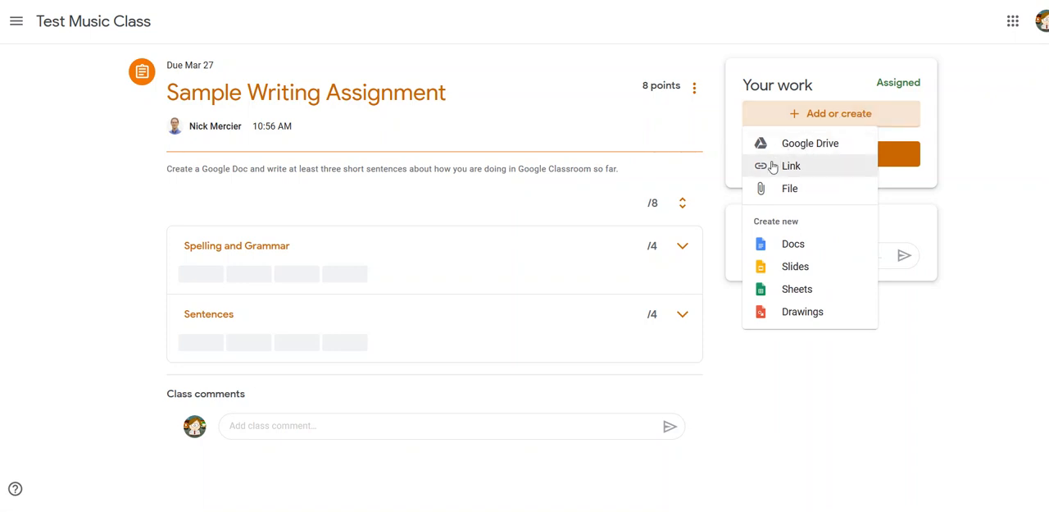
{"action": "mouse_move", "coordinate": [791, 187]}
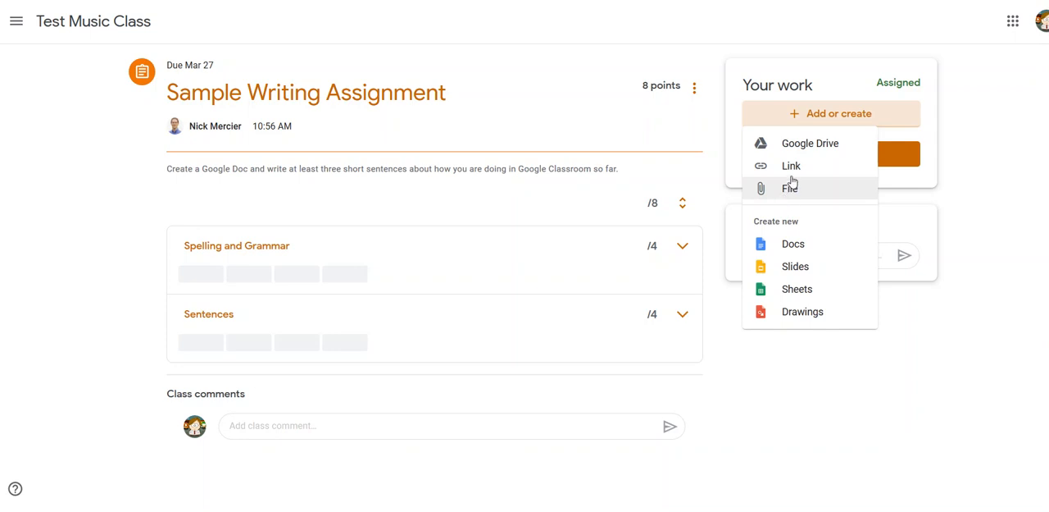
{"action": "mouse_move", "coordinate": [790, 189]}
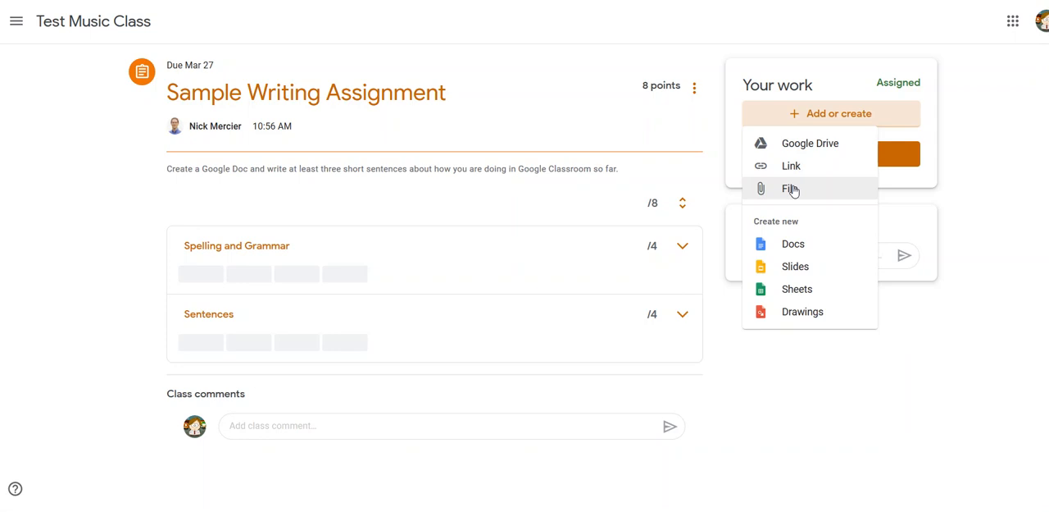
{"action": "mouse_move", "coordinate": [807, 195]}
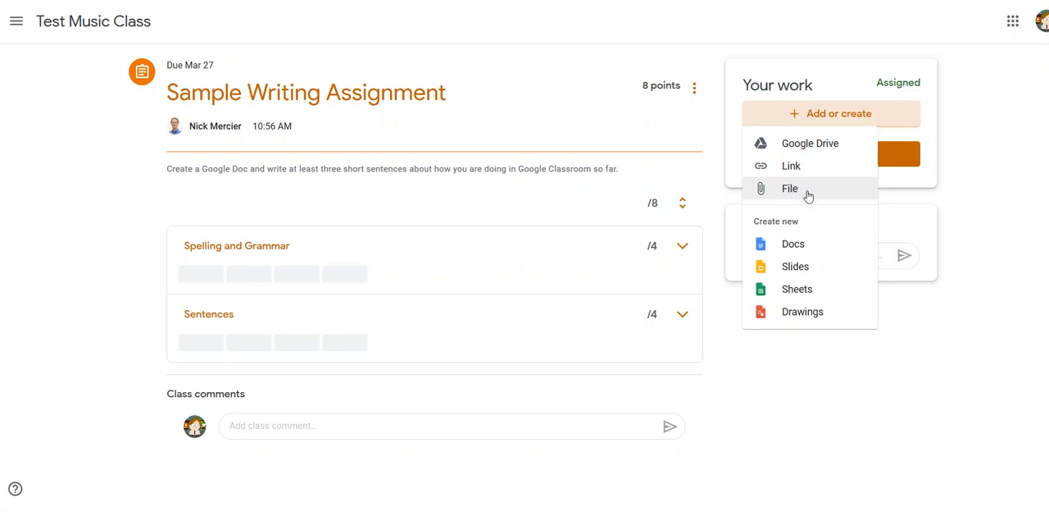
{"action": "mouse_move", "coordinate": [769, 197]}
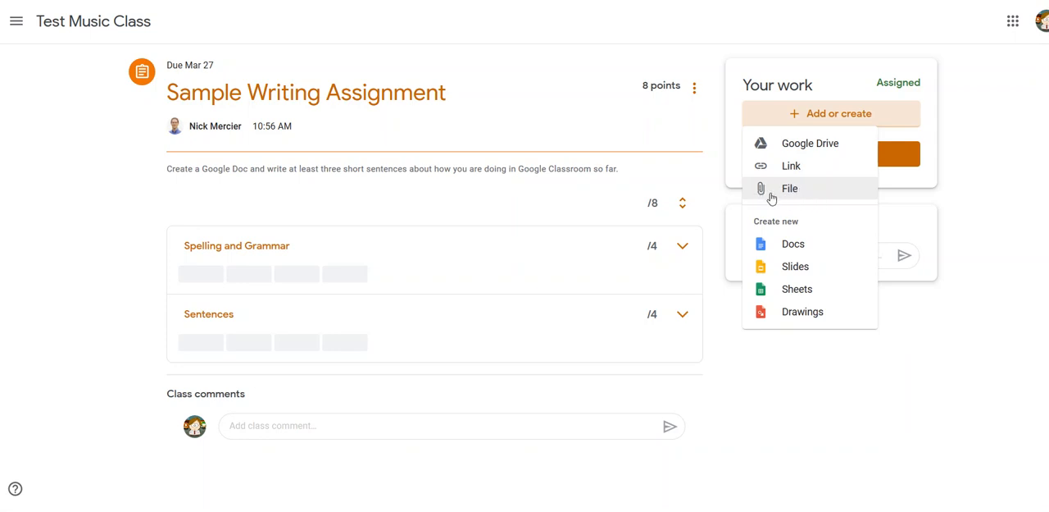
{"action": "mouse_move", "coordinate": [790, 190]}
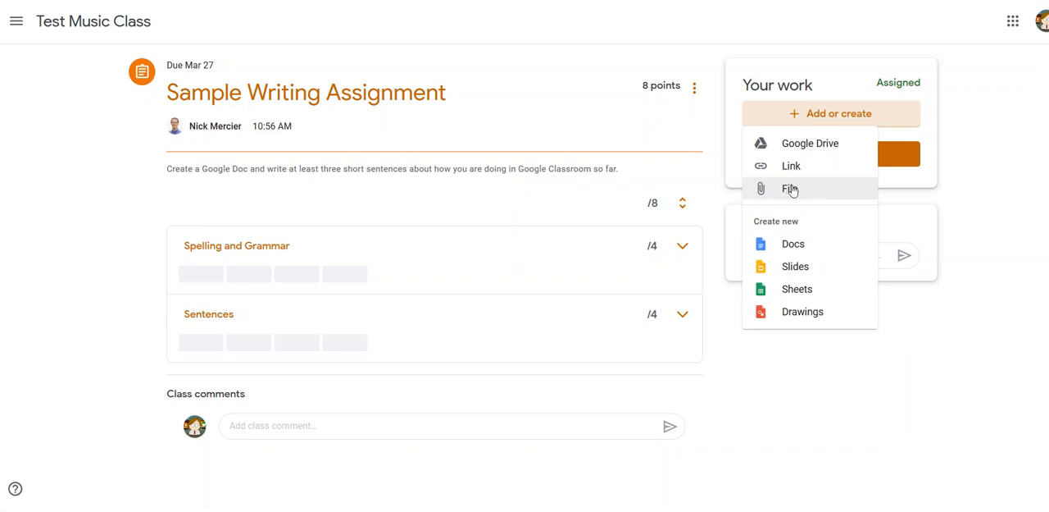
{"action": "mouse_move", "coordinate": [791, 166]}
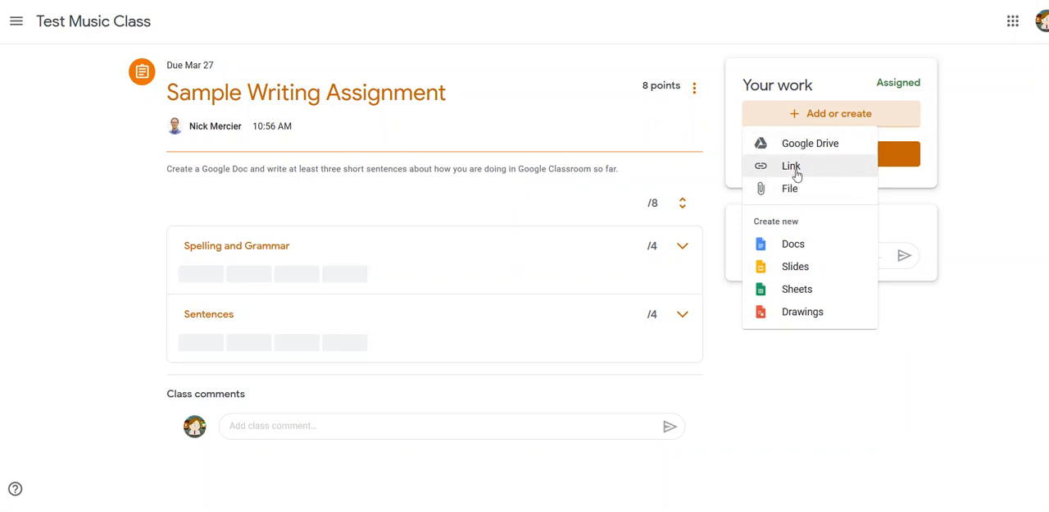
{"action": "mouse_move", "coordinate": [810, 243]}
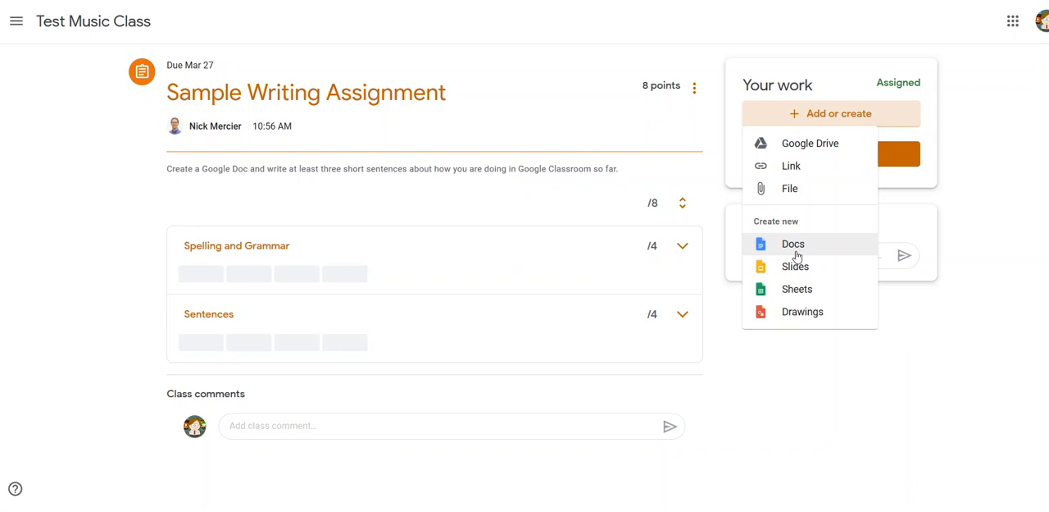
{"action": "mouse_move", "coordinate": [802, 312]}
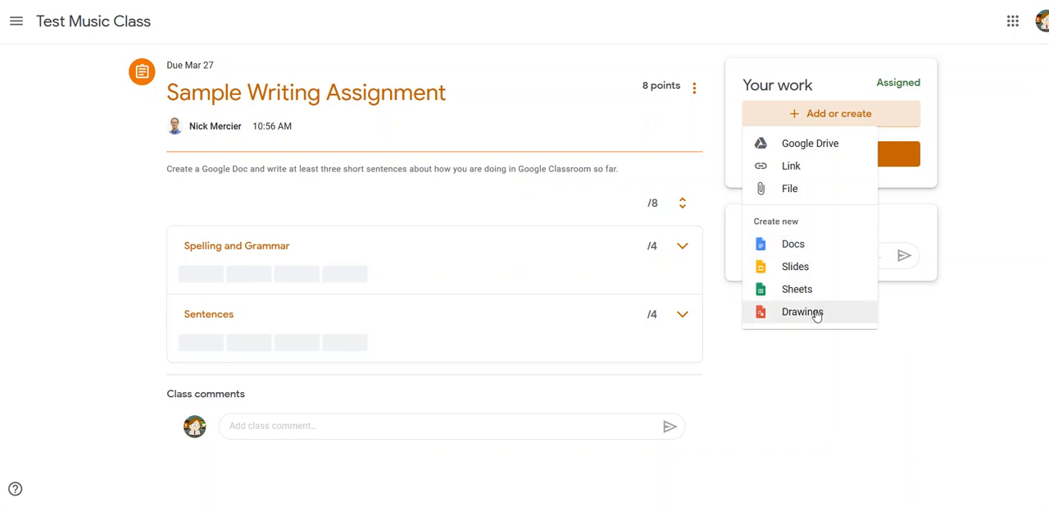
{"action": "mouse_move", "coordinate": [793, 243]}
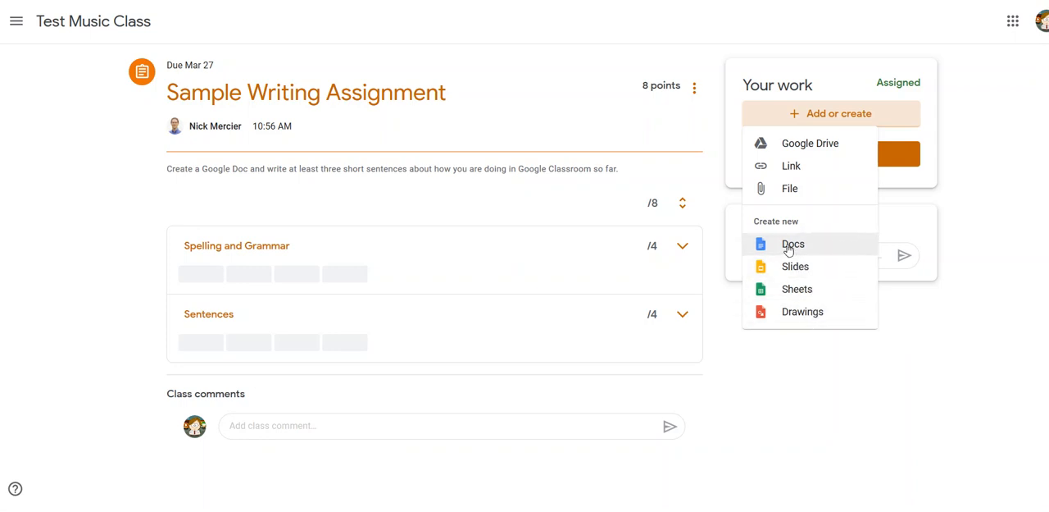
{"action": "left_click", "coordinate": [793, 243]}
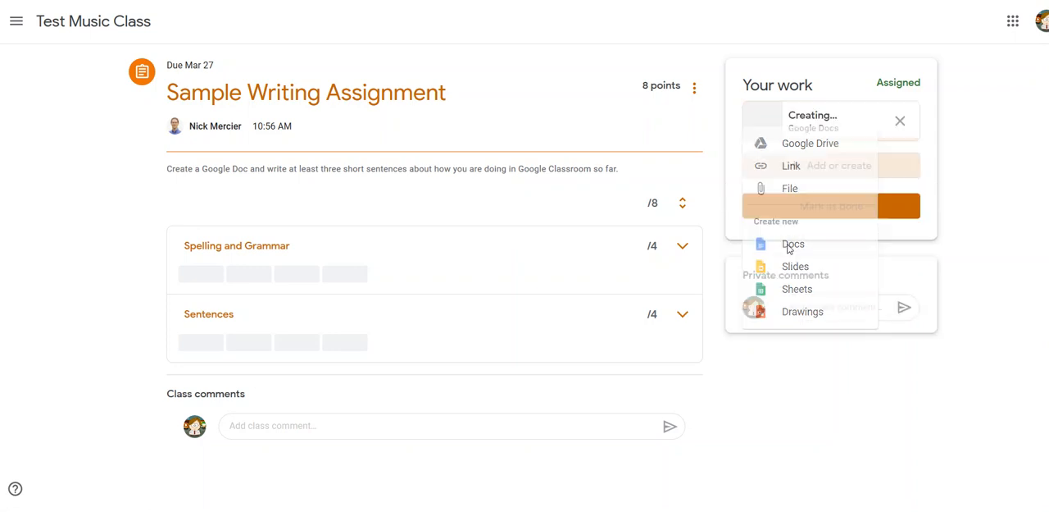
{"action": "left_click", "coordinate": [794, 242]}
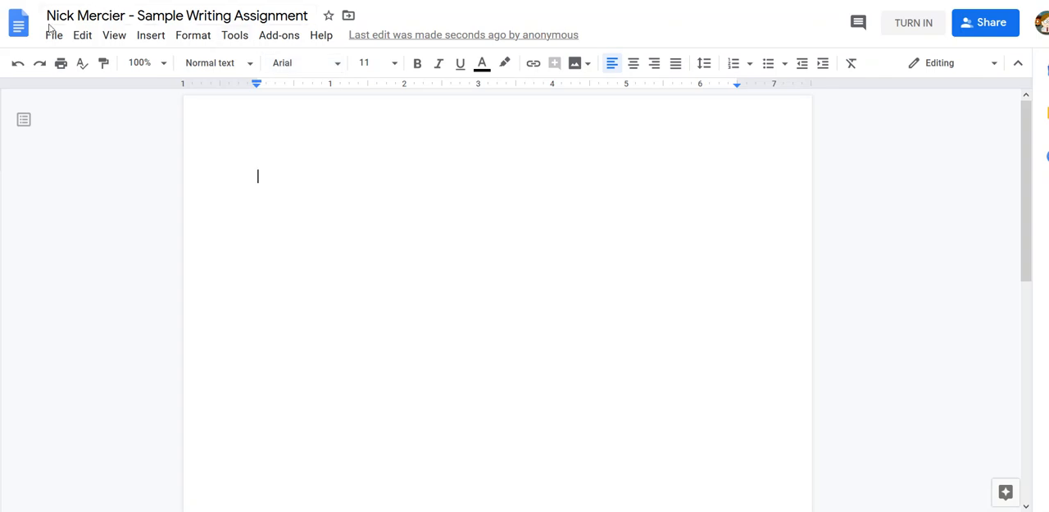
{"action": "mouse_move", "coordinate": [177, 15]}
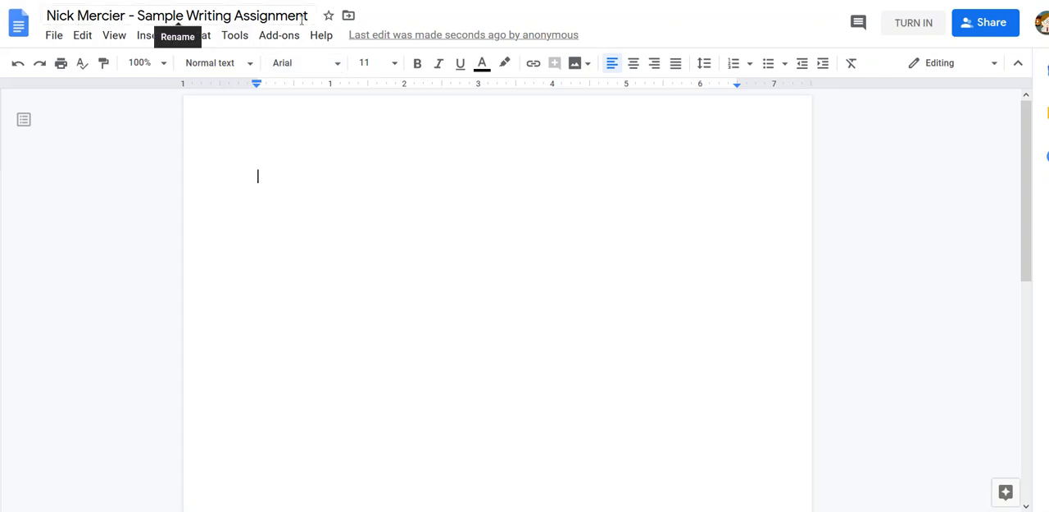
{"action": "mouse_move", "coordinate": [315, 167]}
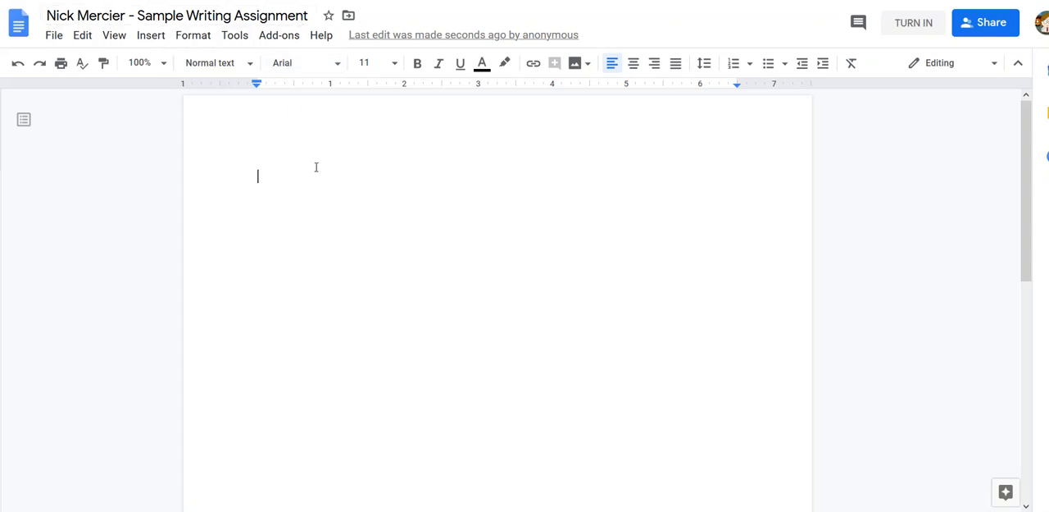
{"action": "mouse_move", "coordinate": [311, 170]}
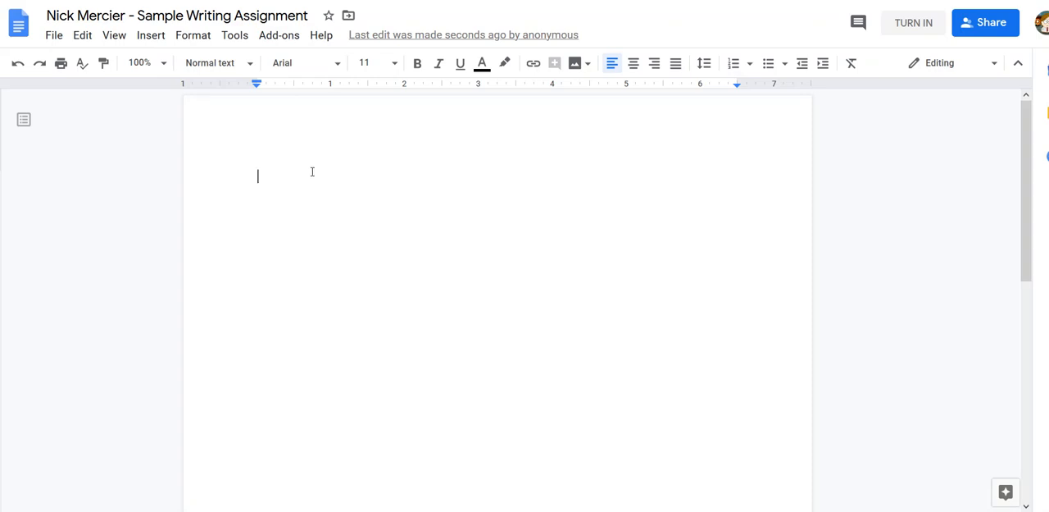
{"action": "mouse_move", "coordinate": [293, 177]}
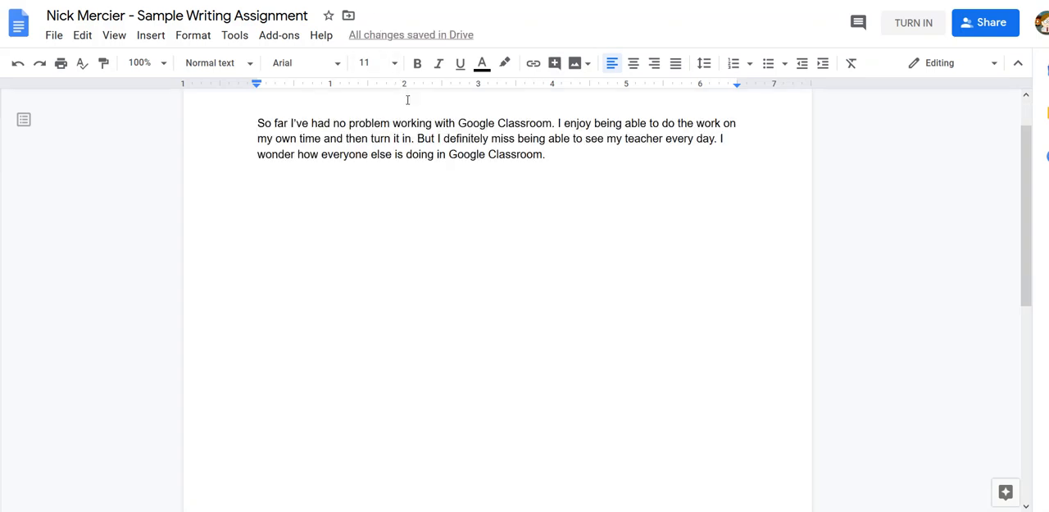
{"action": "mouse_move", "coordinate": [427, 138]}
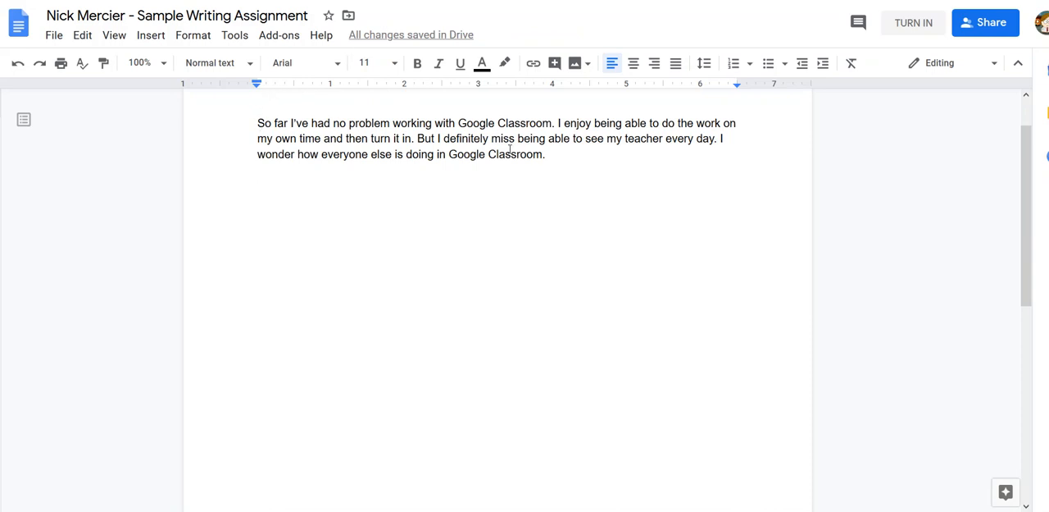
{"action": "mouse_move", "coordinate": [877, 59]}
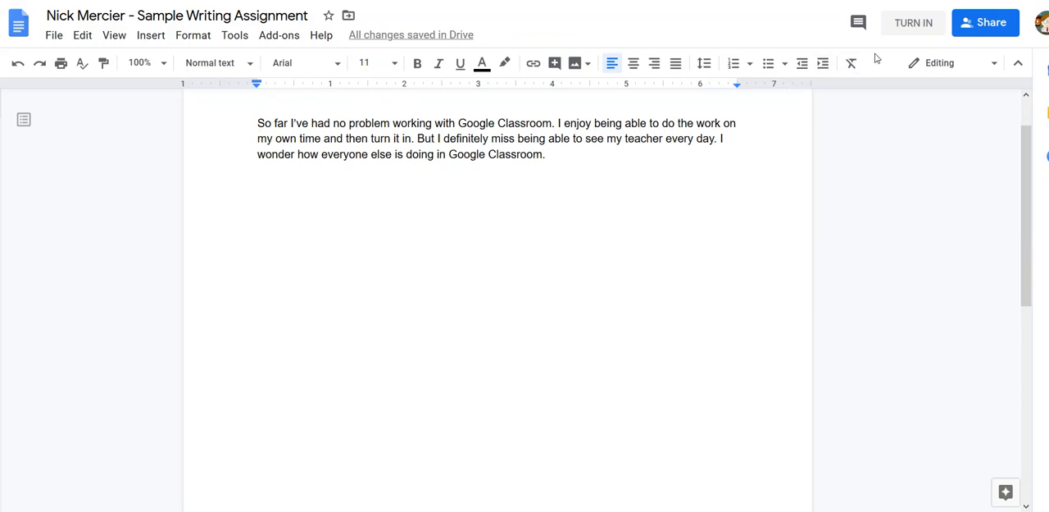
{"action": "mouse_move", "coordinate": [913, 23]}
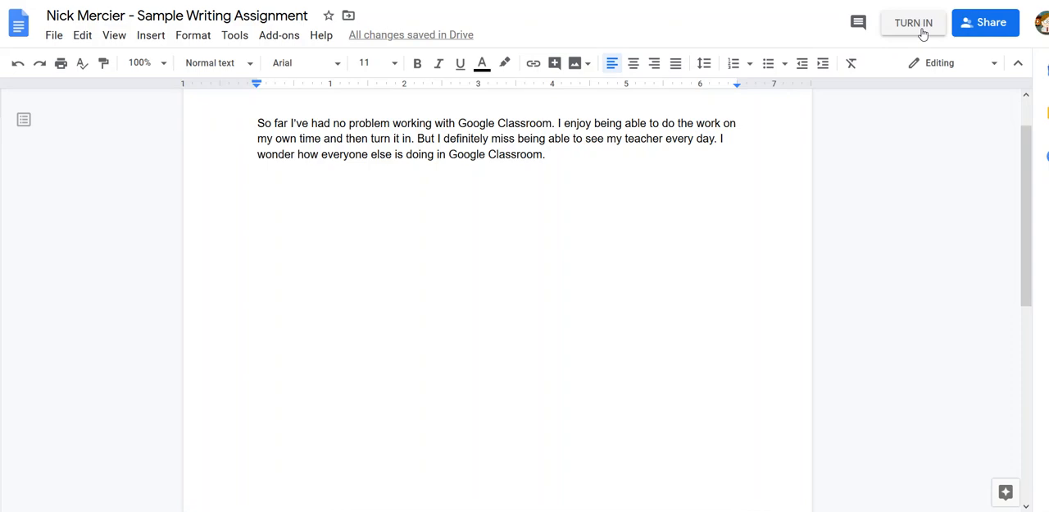
{"action": "mouse_move", "coordinate": [918, 30]}
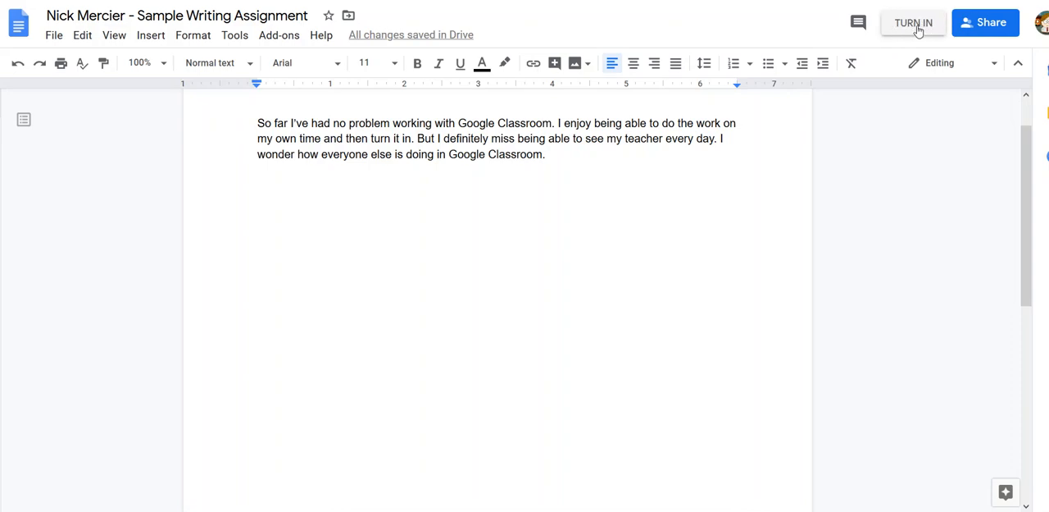
Start turning in the finished document from Google Docs, attaching it to the Classroom assignment
{"action": "left_click", "coordinate": [913, 23]}
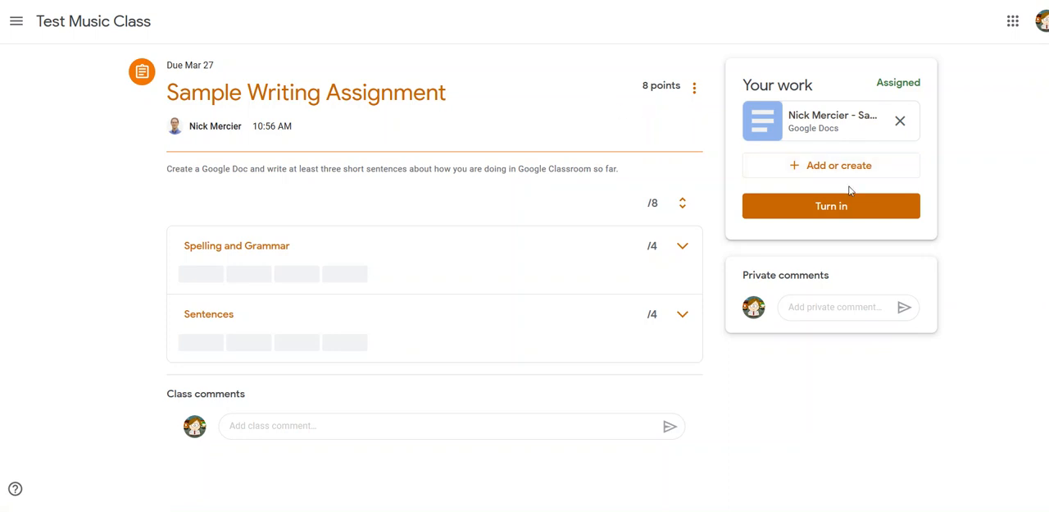
{"action": "mouse_move", "coordinate": [833, 115]}
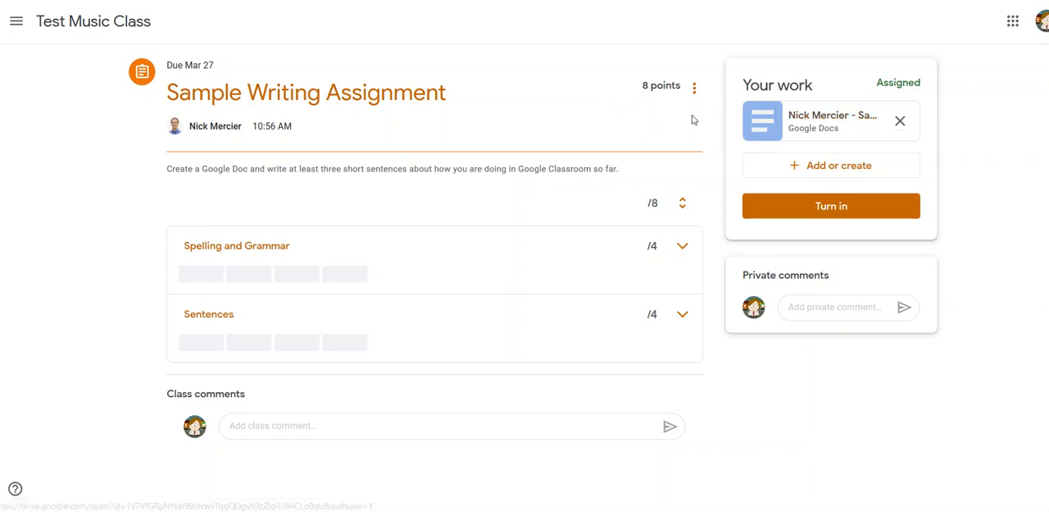
{"action": "mouse_move", "coordinate": [649, 57]}
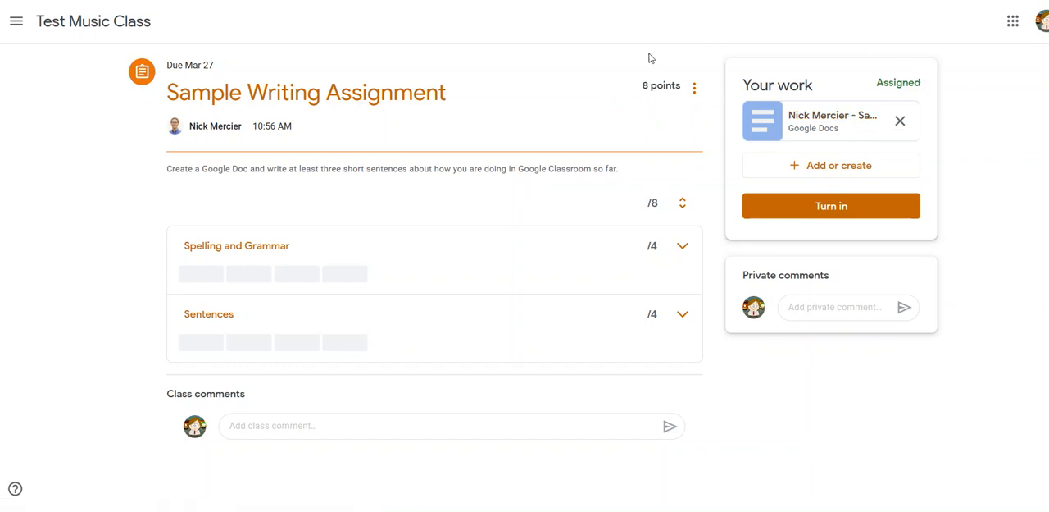
{"action": "mouse_move", "coordinate": [763, 233]}
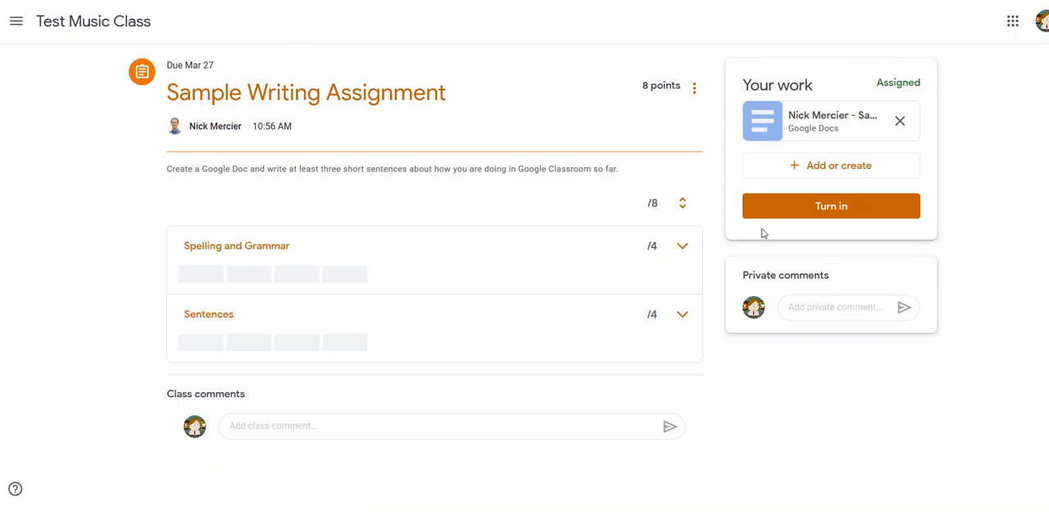
{"action": "mouse_move", "coordinate": [831, 207]}
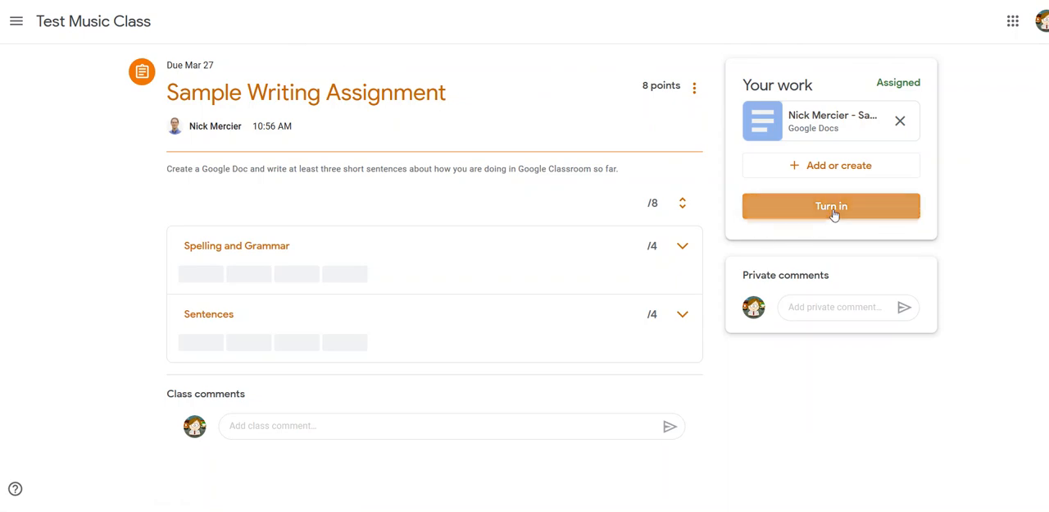
Turn in the assignment with its attached Google Doc and confirm, marking it Turned in
{"action": "left_click", "coordinate": [830, 207]}
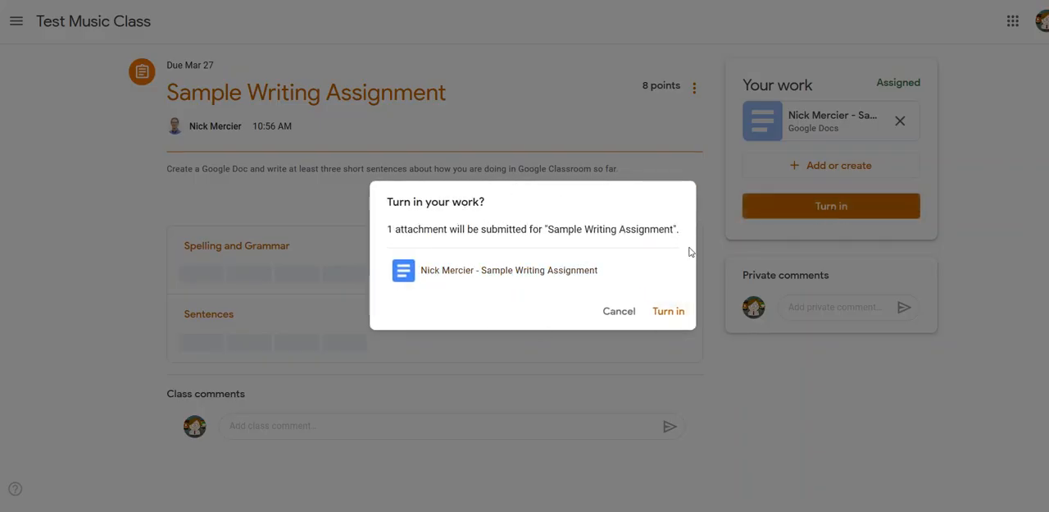
{"action": "left_click", "coordinate": [669, 310]}
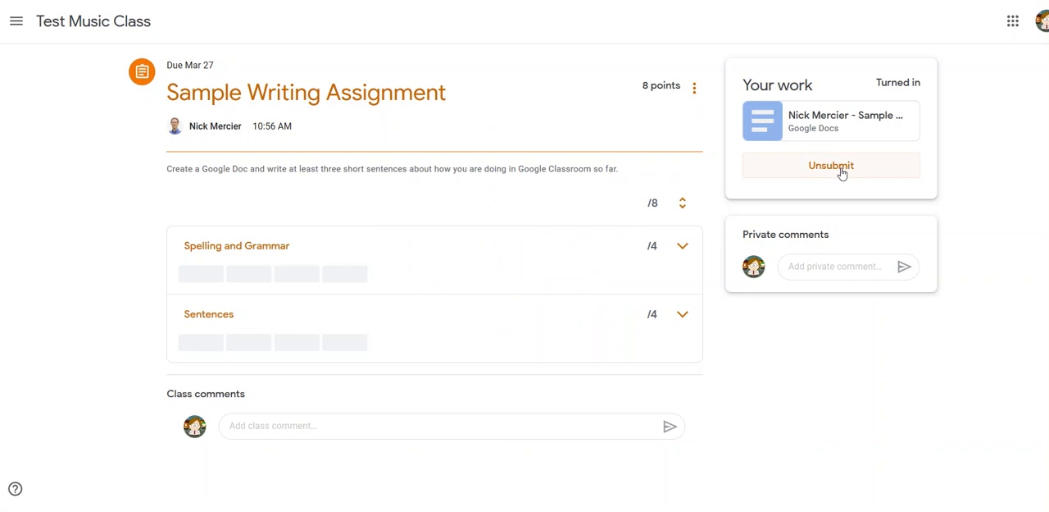
{"action": "mouse_move", "coordinate": [969, 216]}
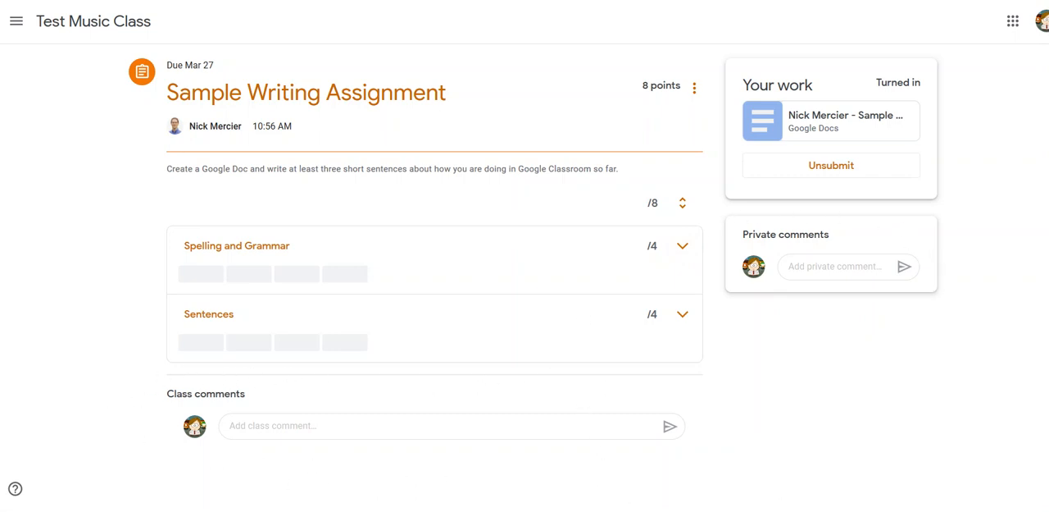
{"action": "mouse_move", "coordinate": [249, 469]}
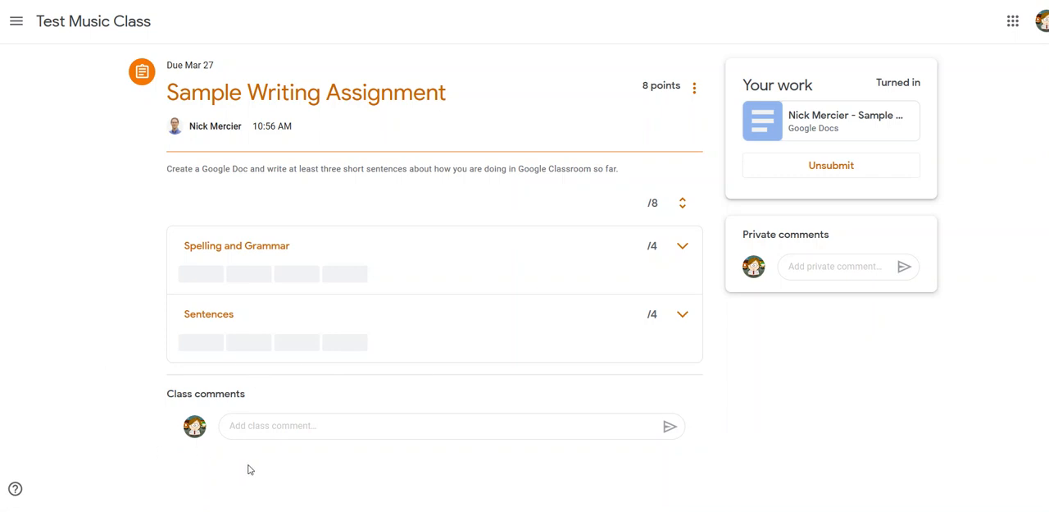
{"action": "mouse_move", "coordinate": [997, 302]}
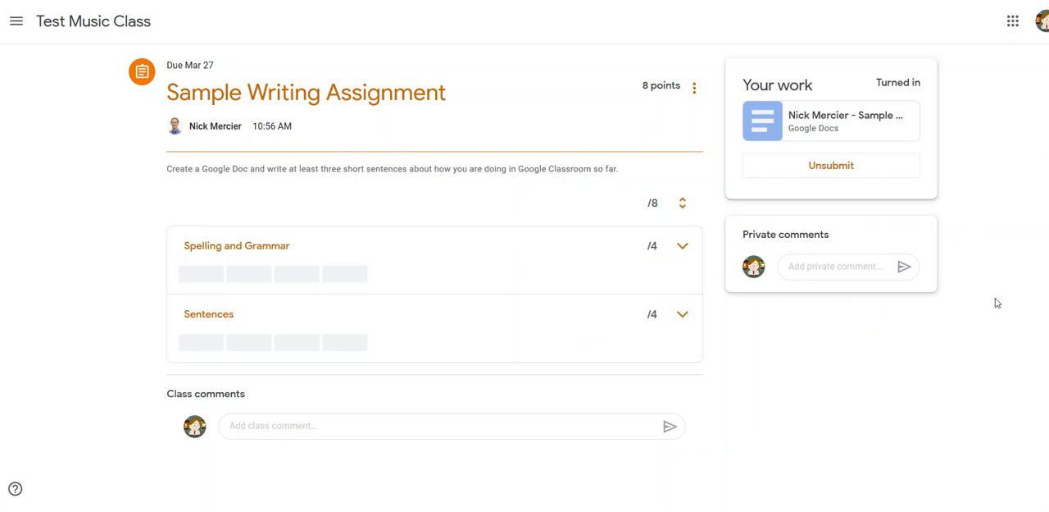